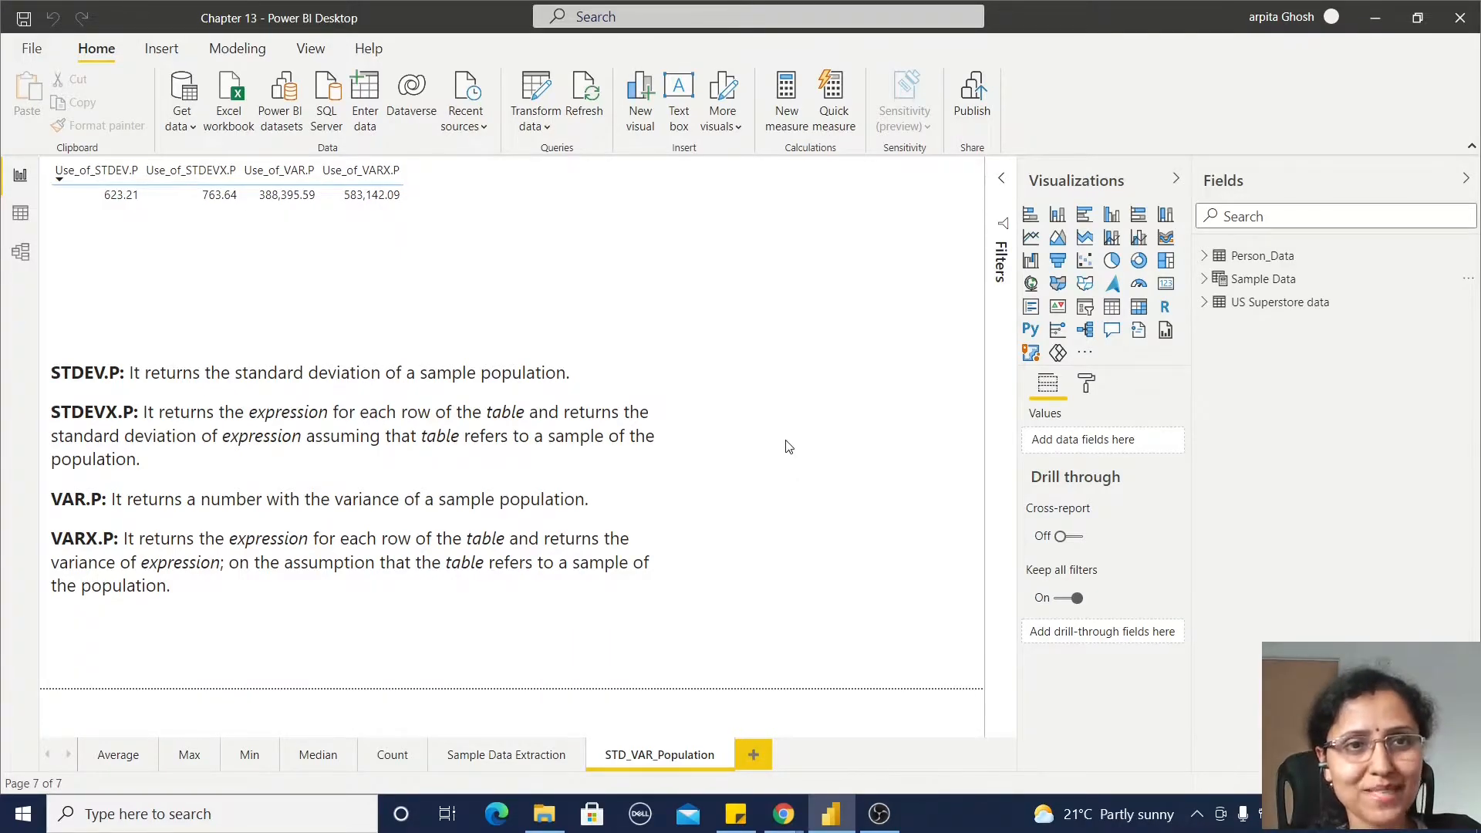
pyautogui.moveTo(791, 446)
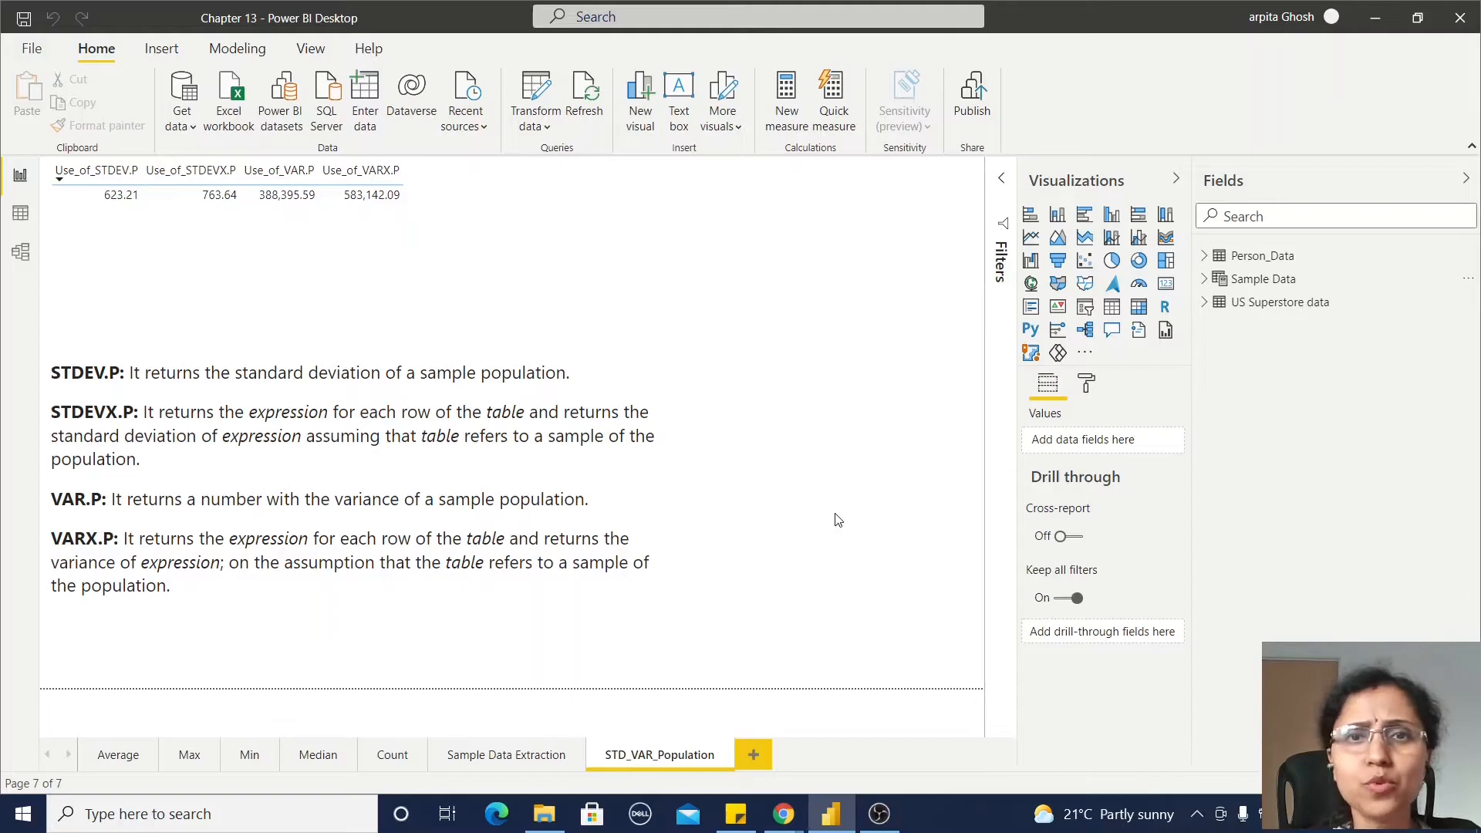
# Step: Select the US Superstore data table to list its measures, including Use_of_VARX.P
pyautogui.click(1280, 301)
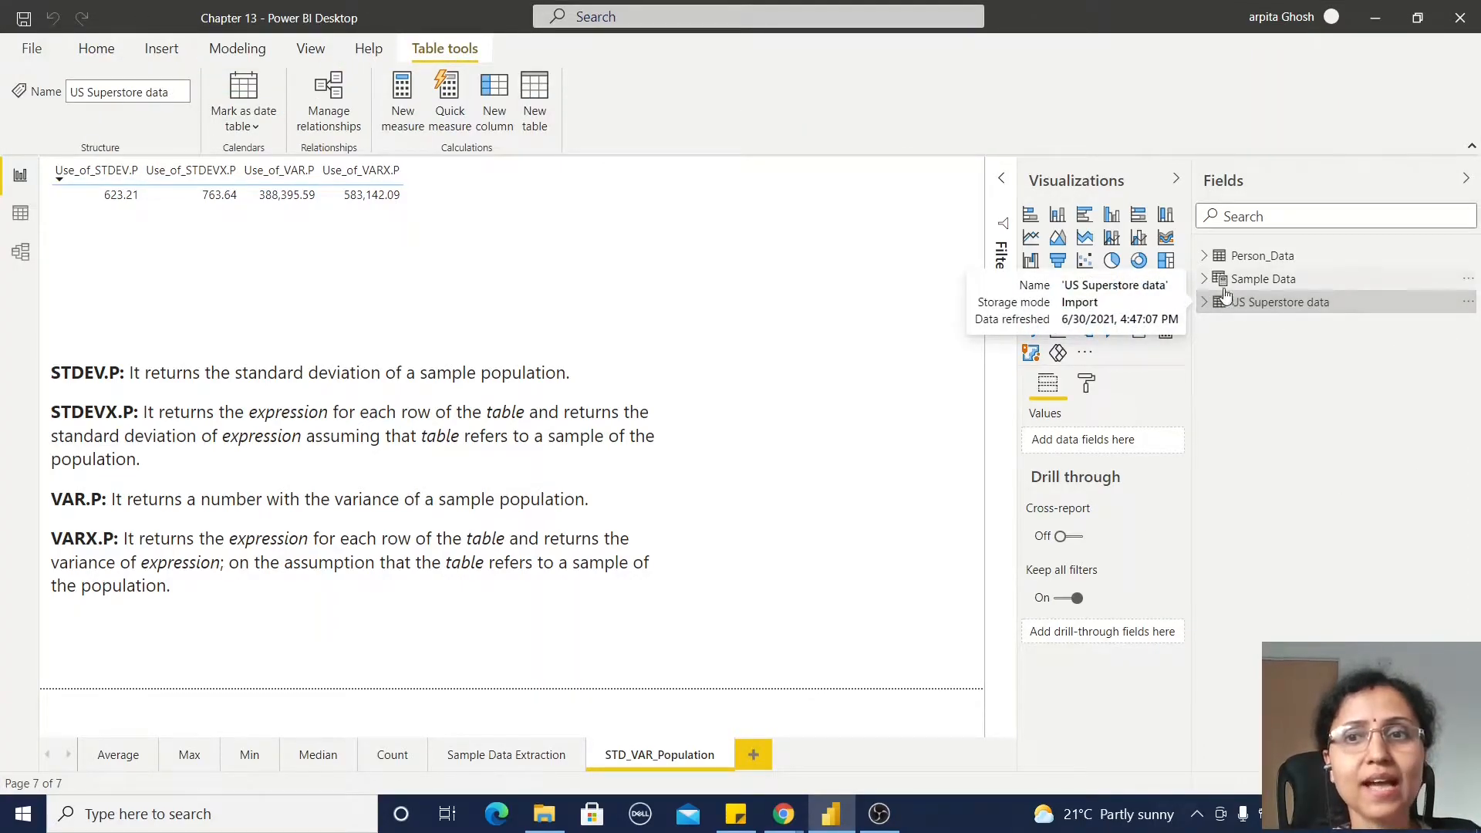
pyautogui.moveTo(1274, 509)
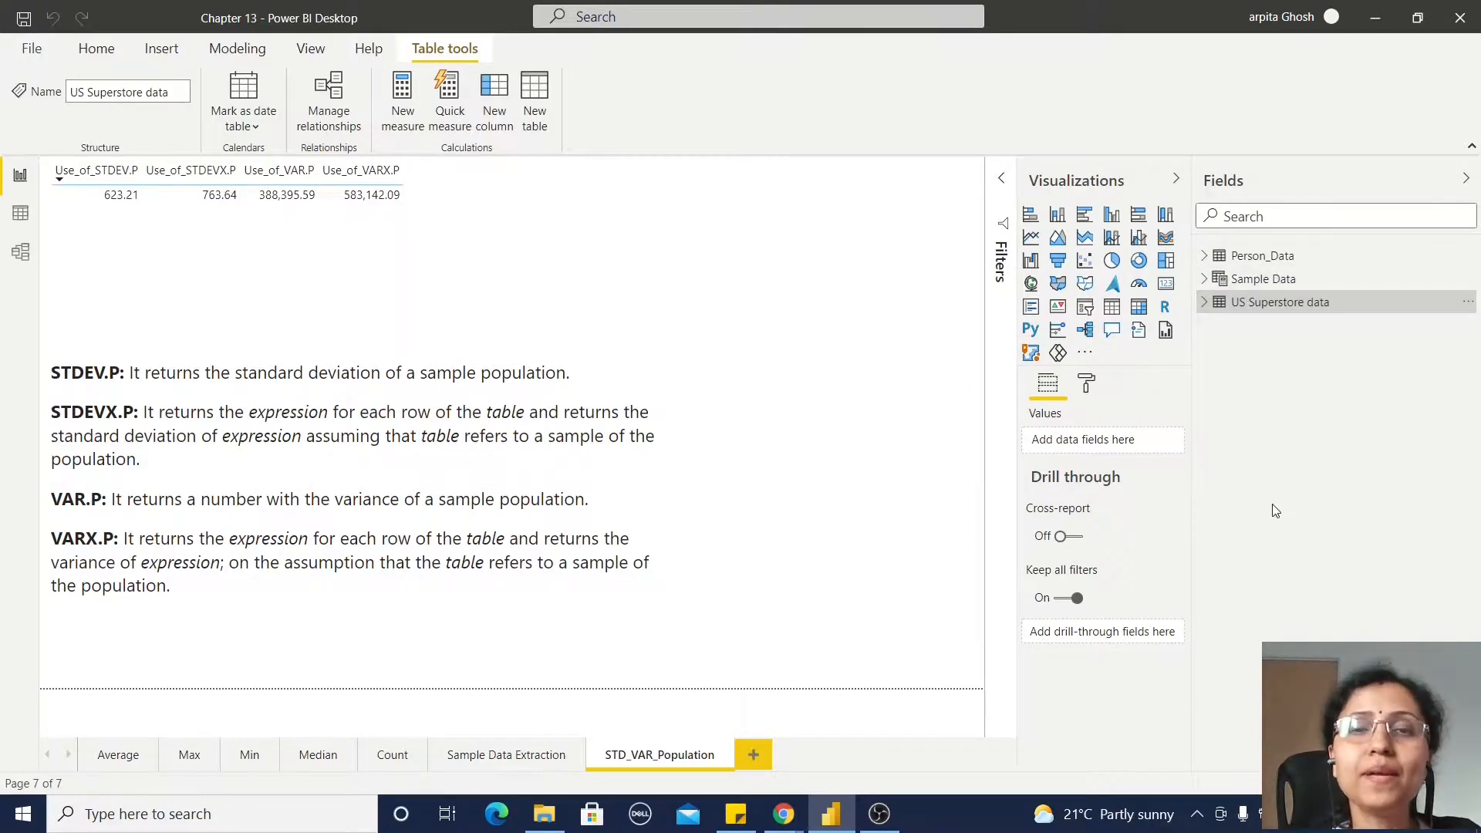
pyautogui.moveTo(1398, 154)
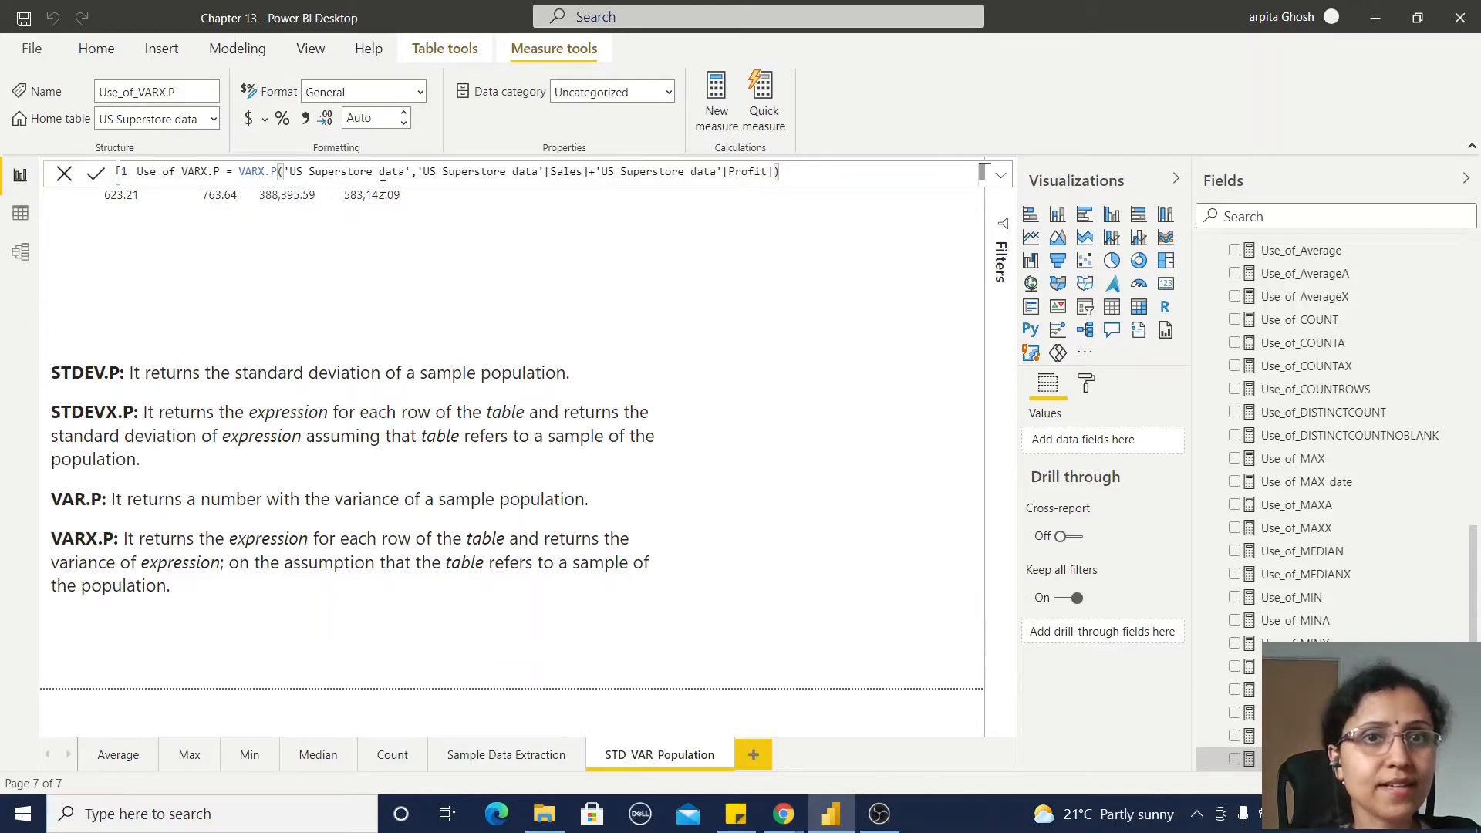
pyautogui.moveTo(658, 165)
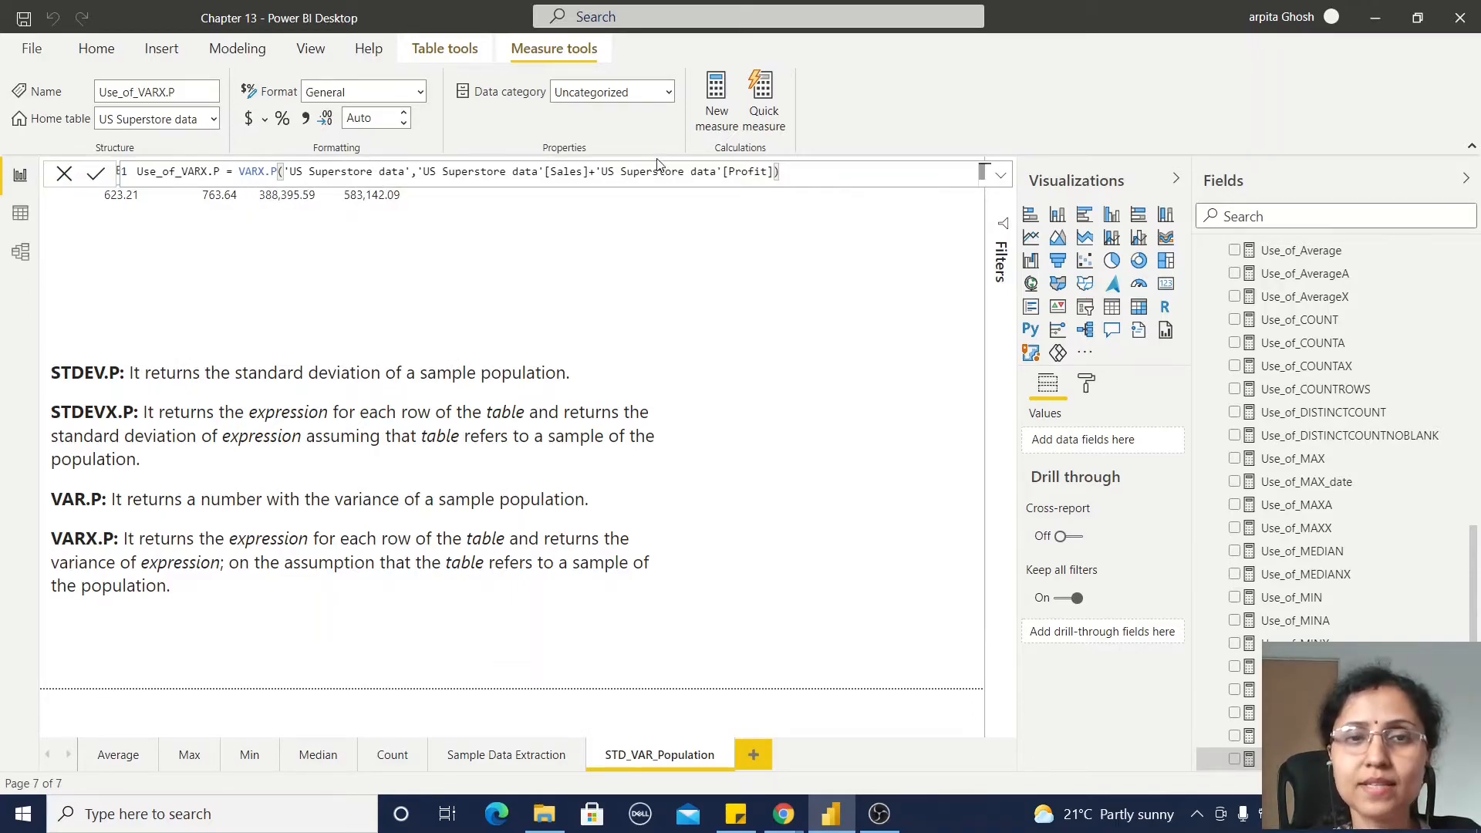
pyautogui.moveTo(564, 195)
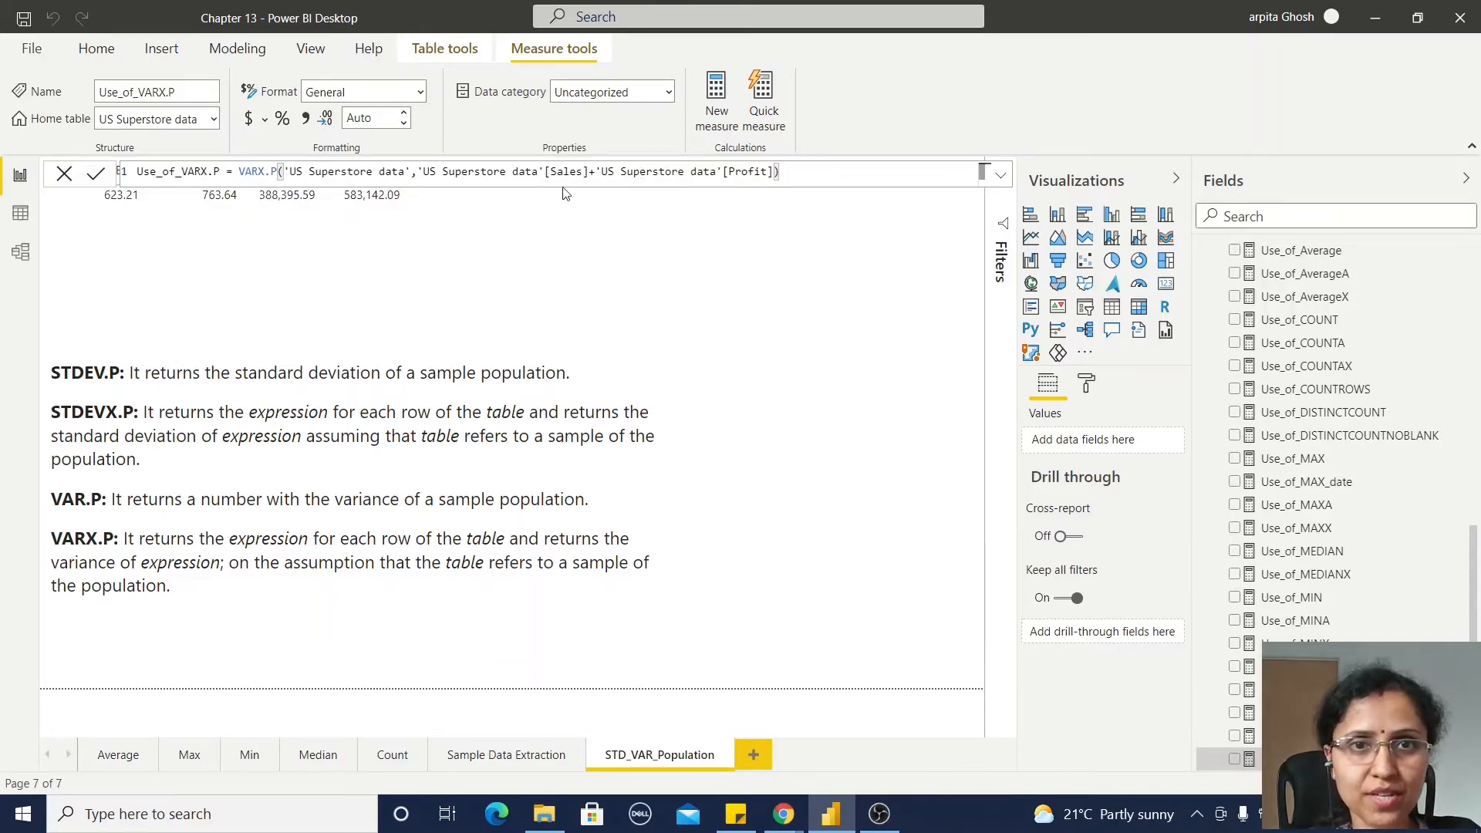
pyautogui.moveTo(613, 156)
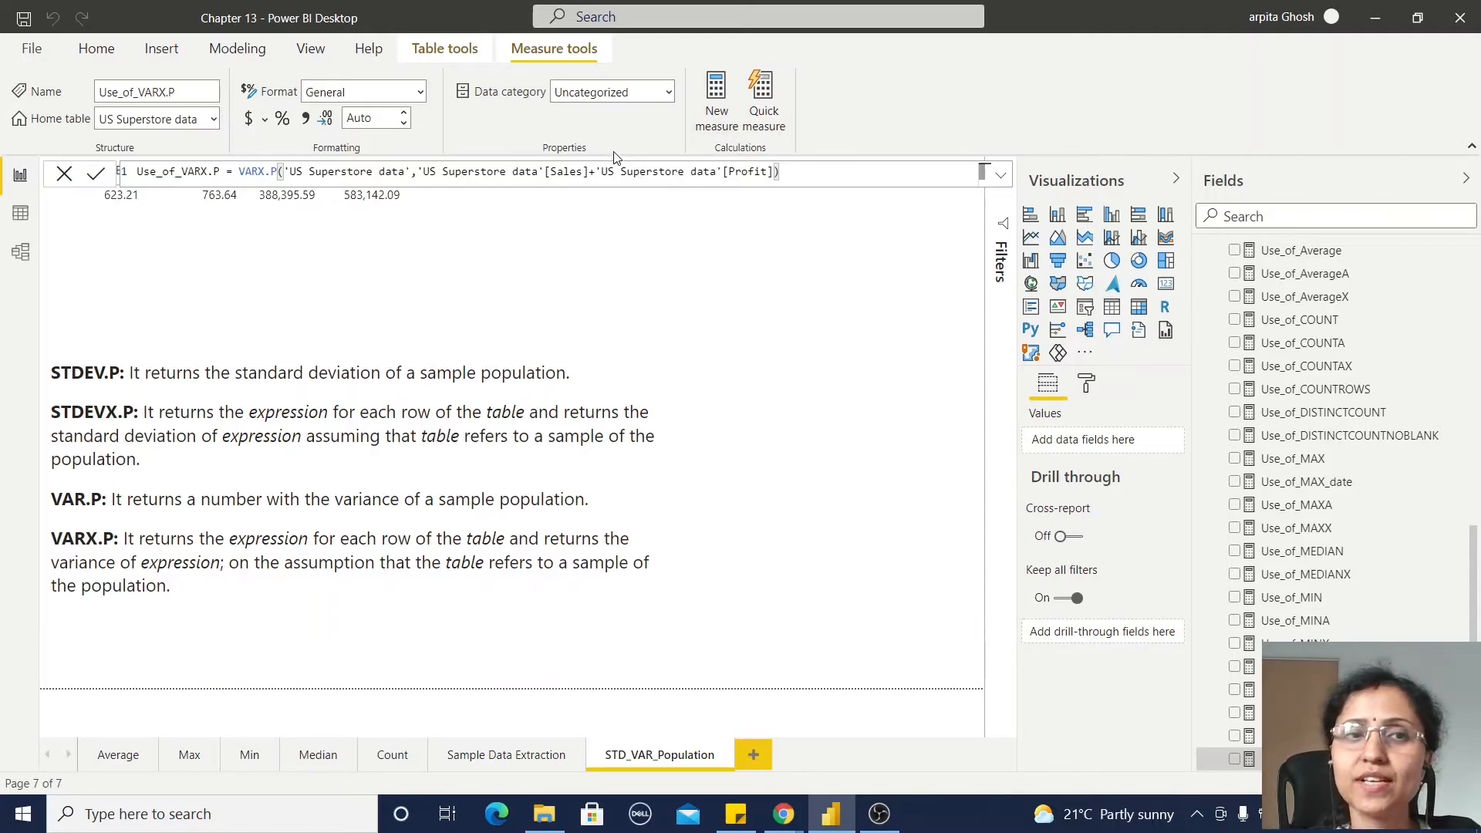